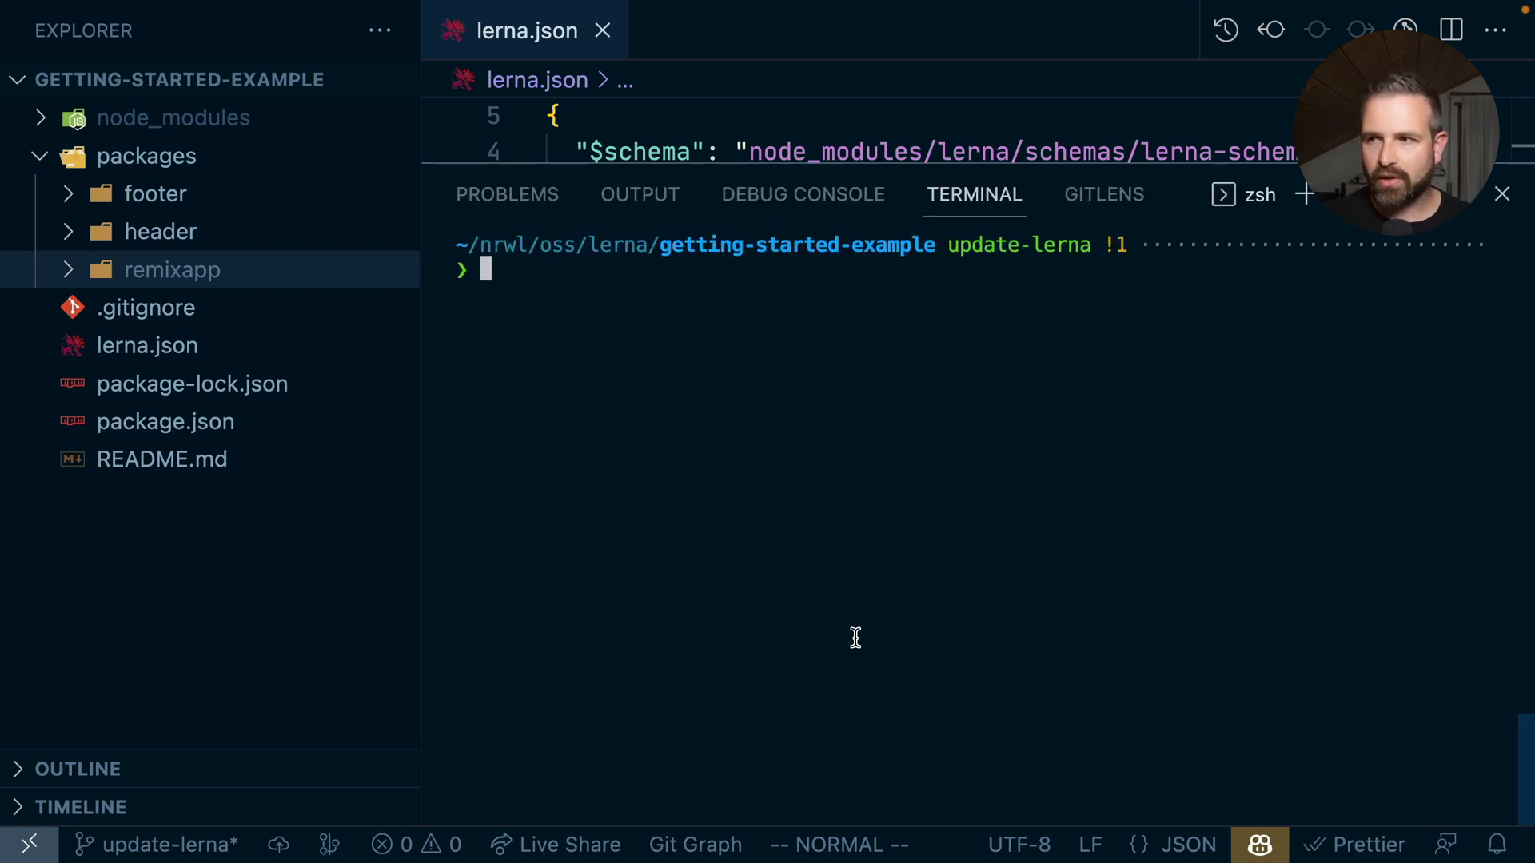
Step: Run npx lerna add-caching and choose build as the only script needing topological order
text(npx lerna add-caching)
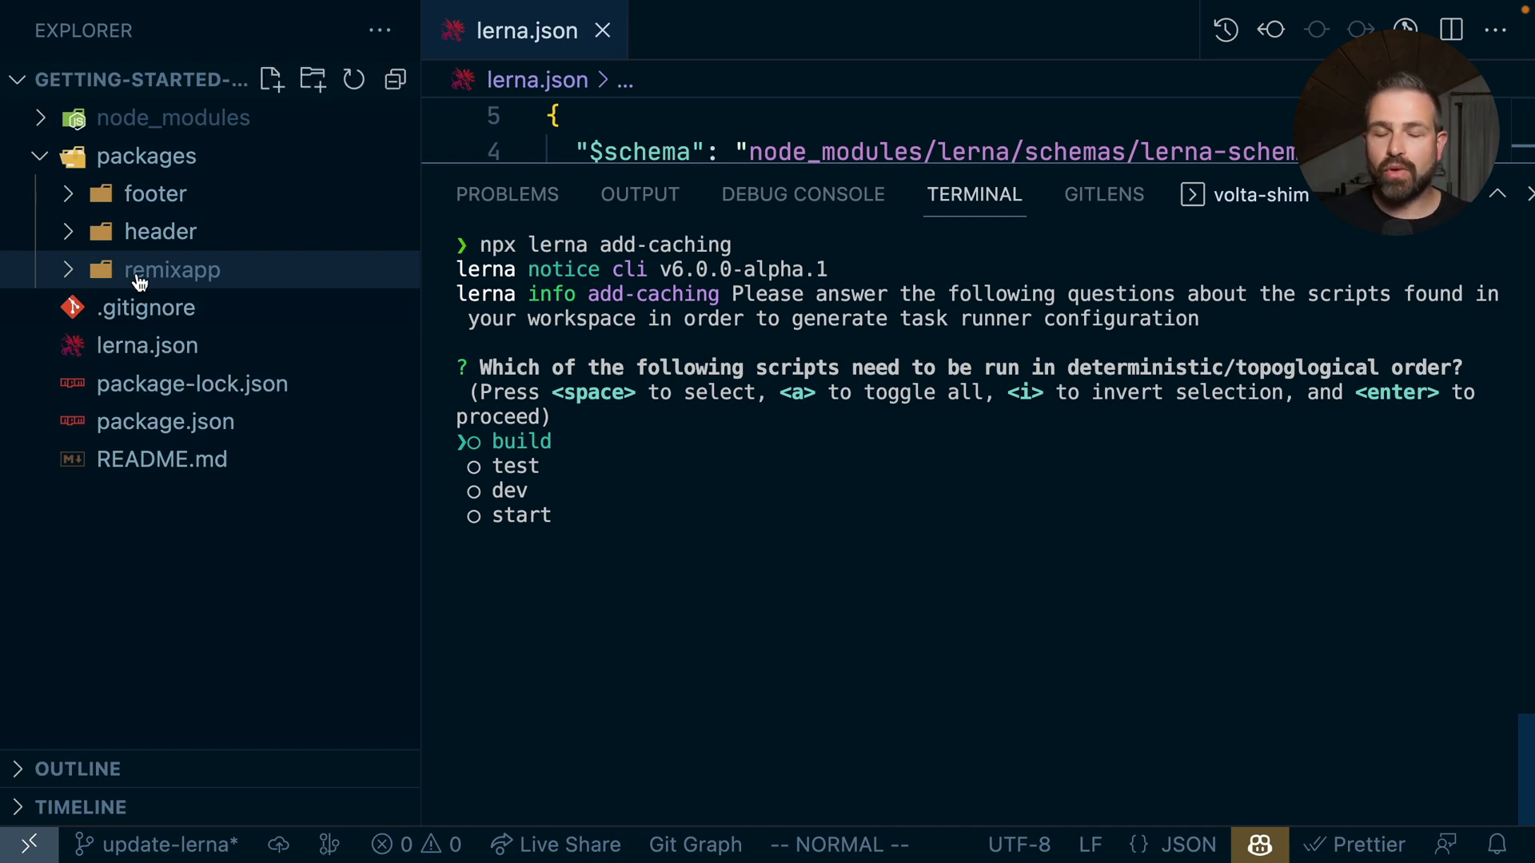
mouse_move(174, 275)
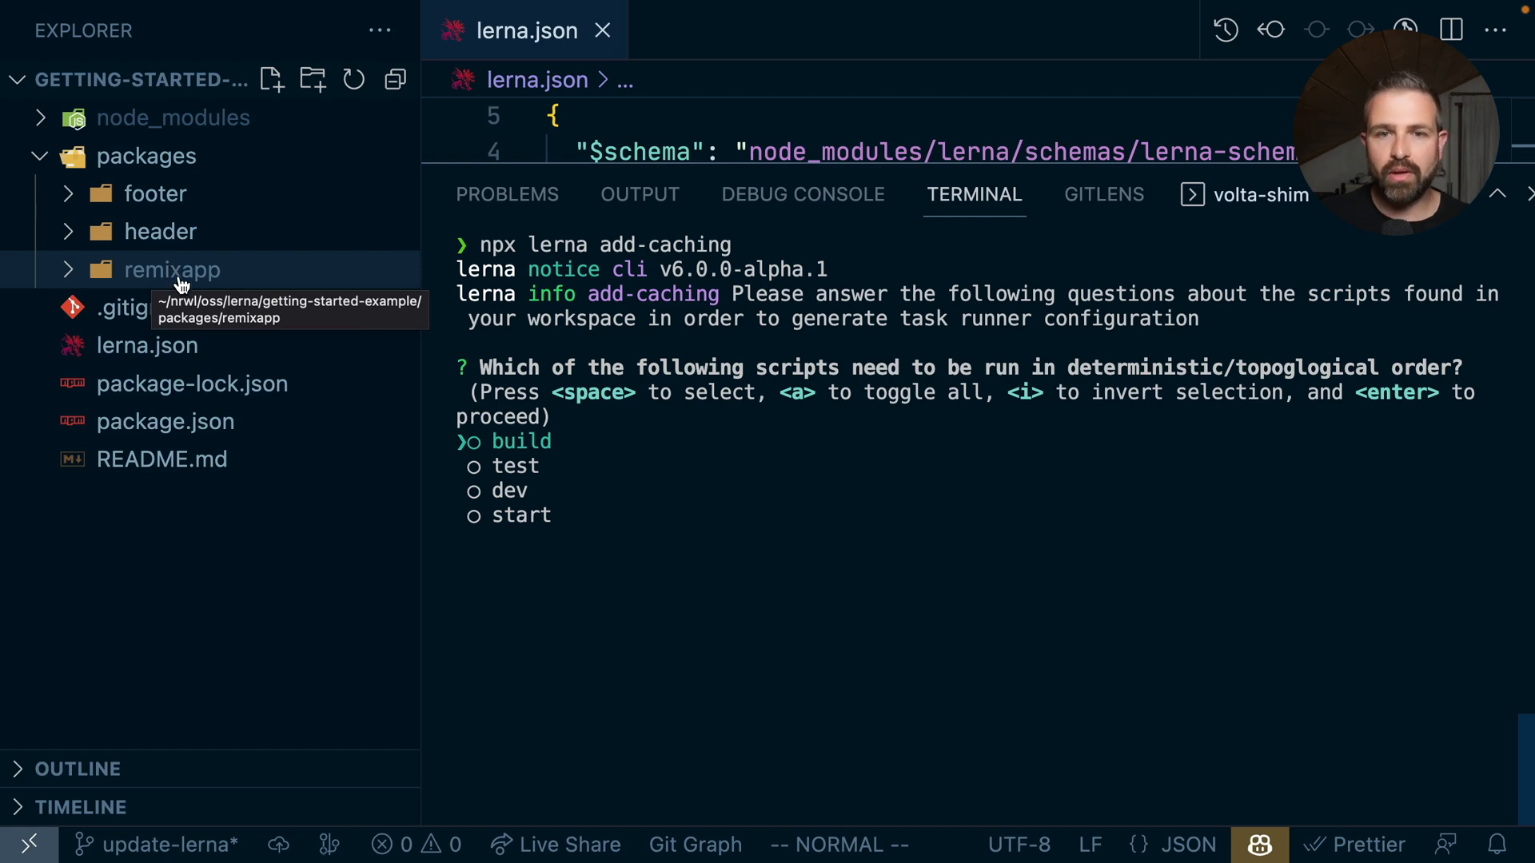
click(173, 269)
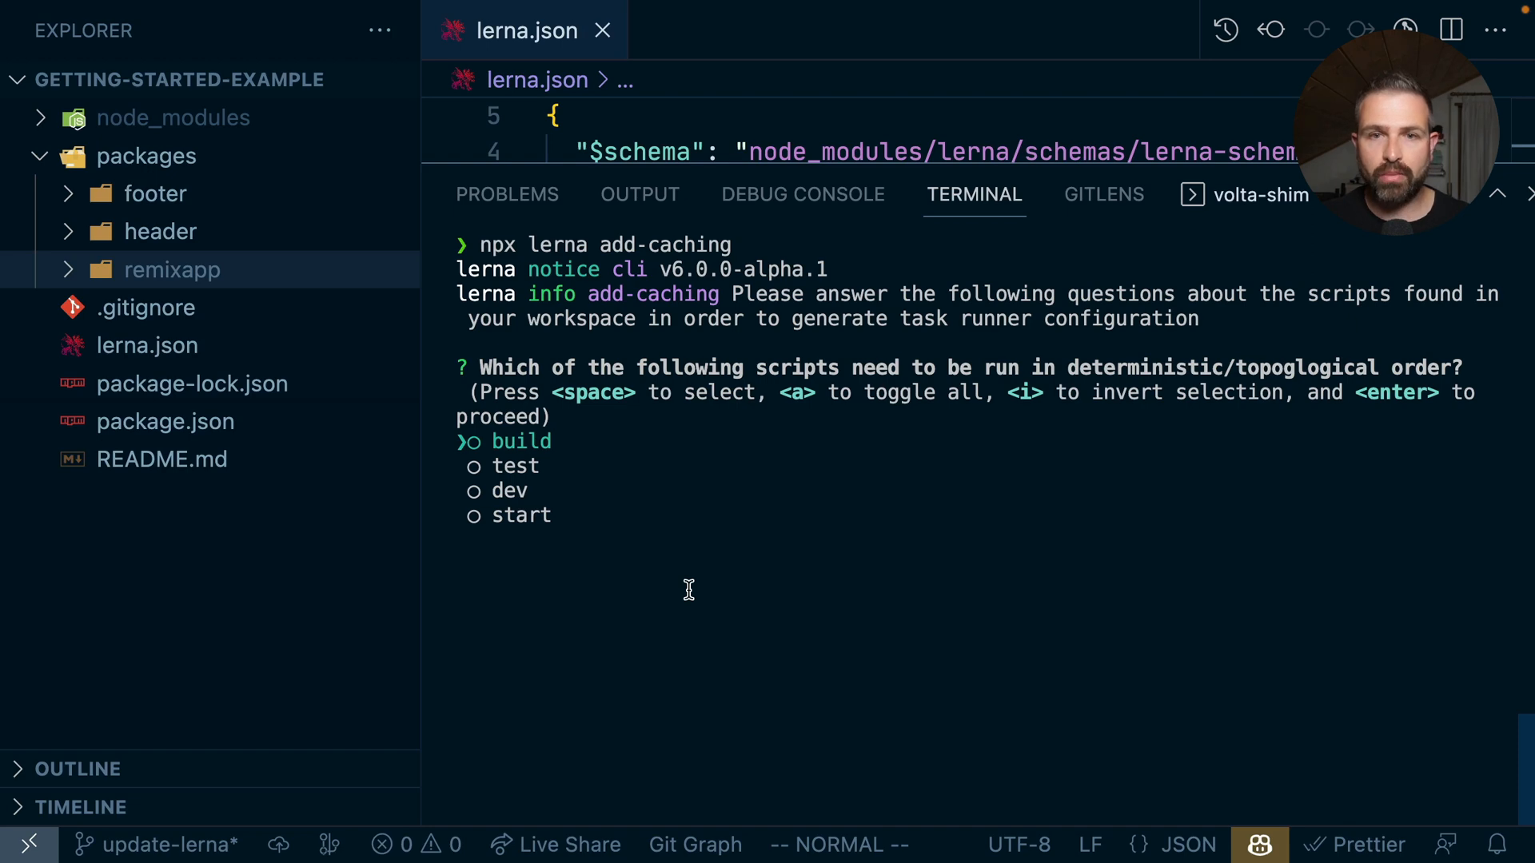
key(space)
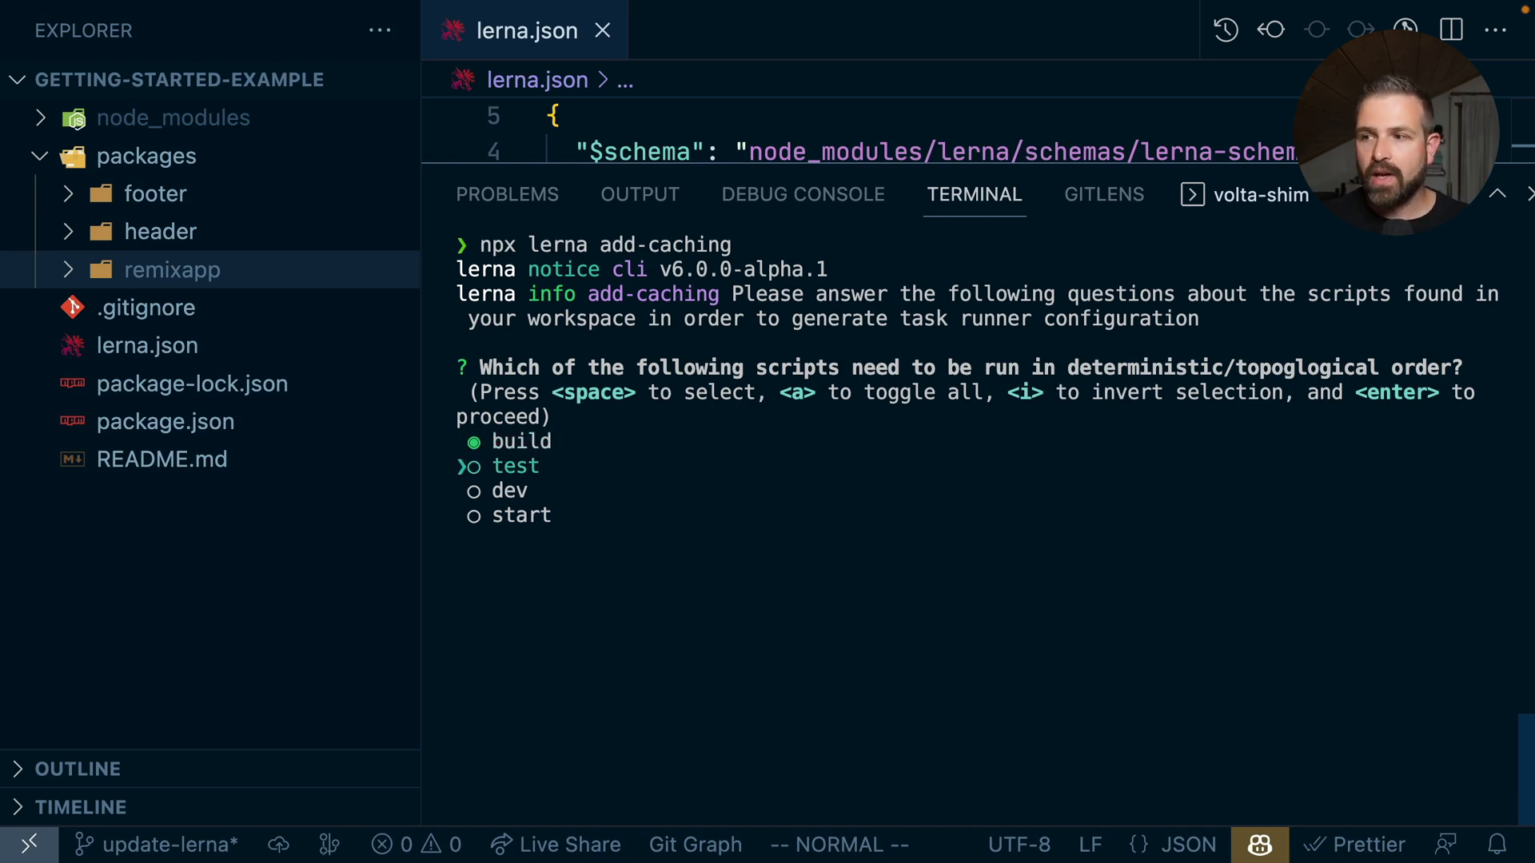
key(Up)
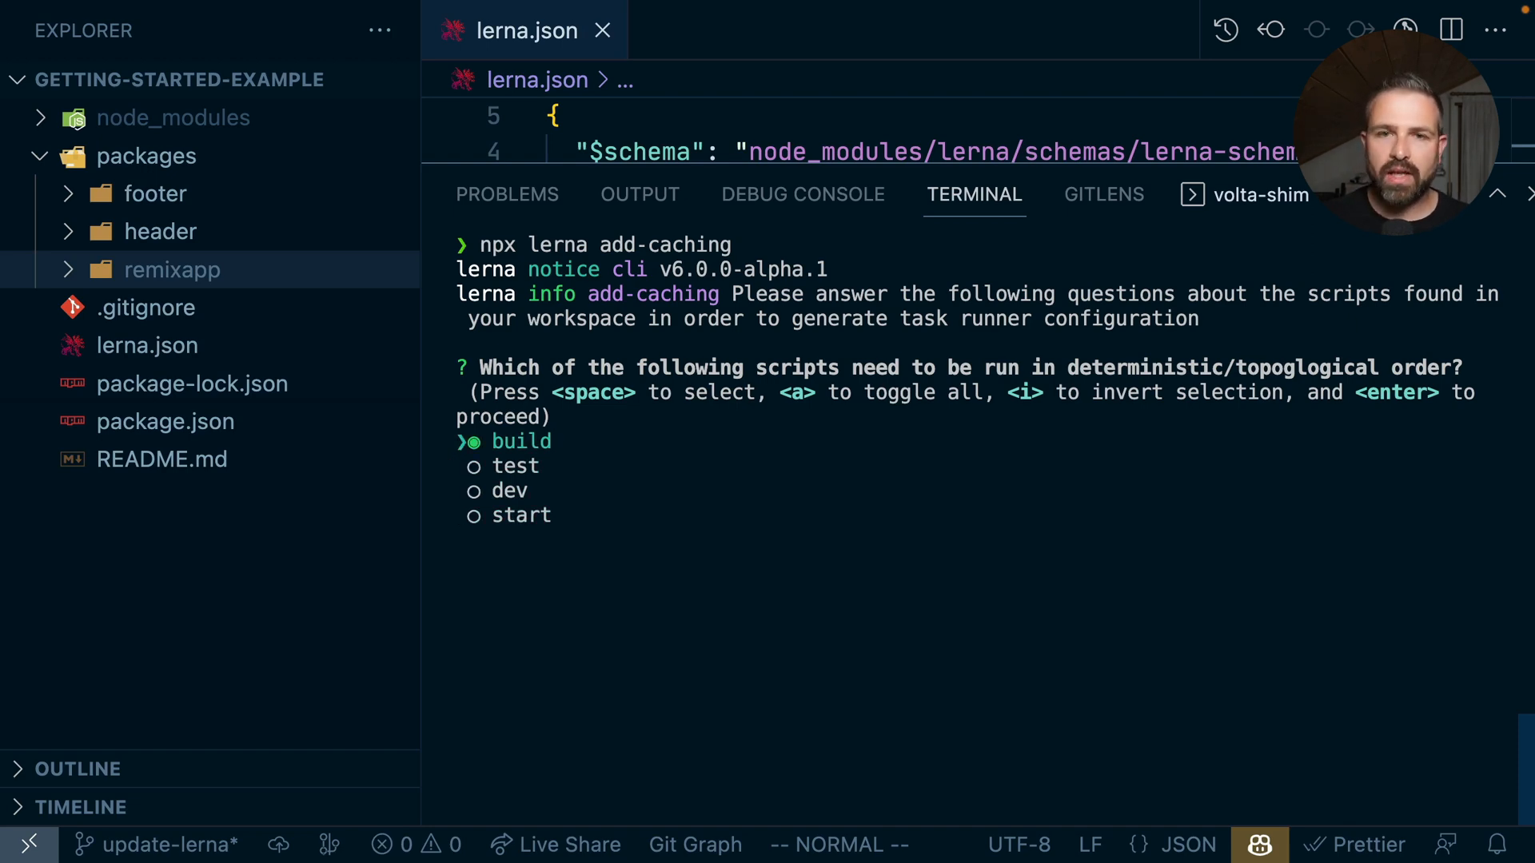
key(Down)
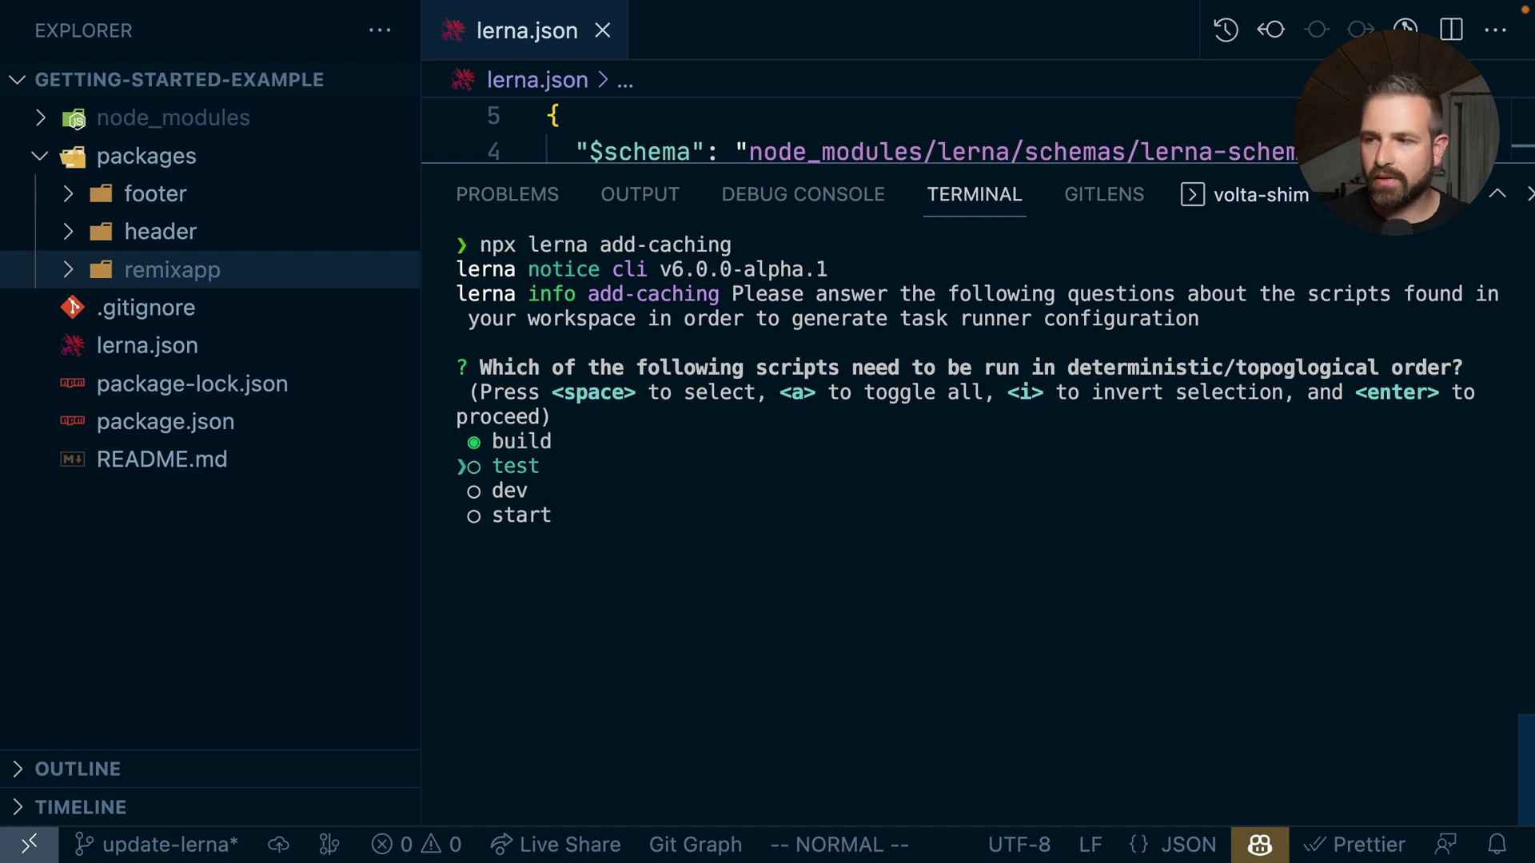
key(enter)
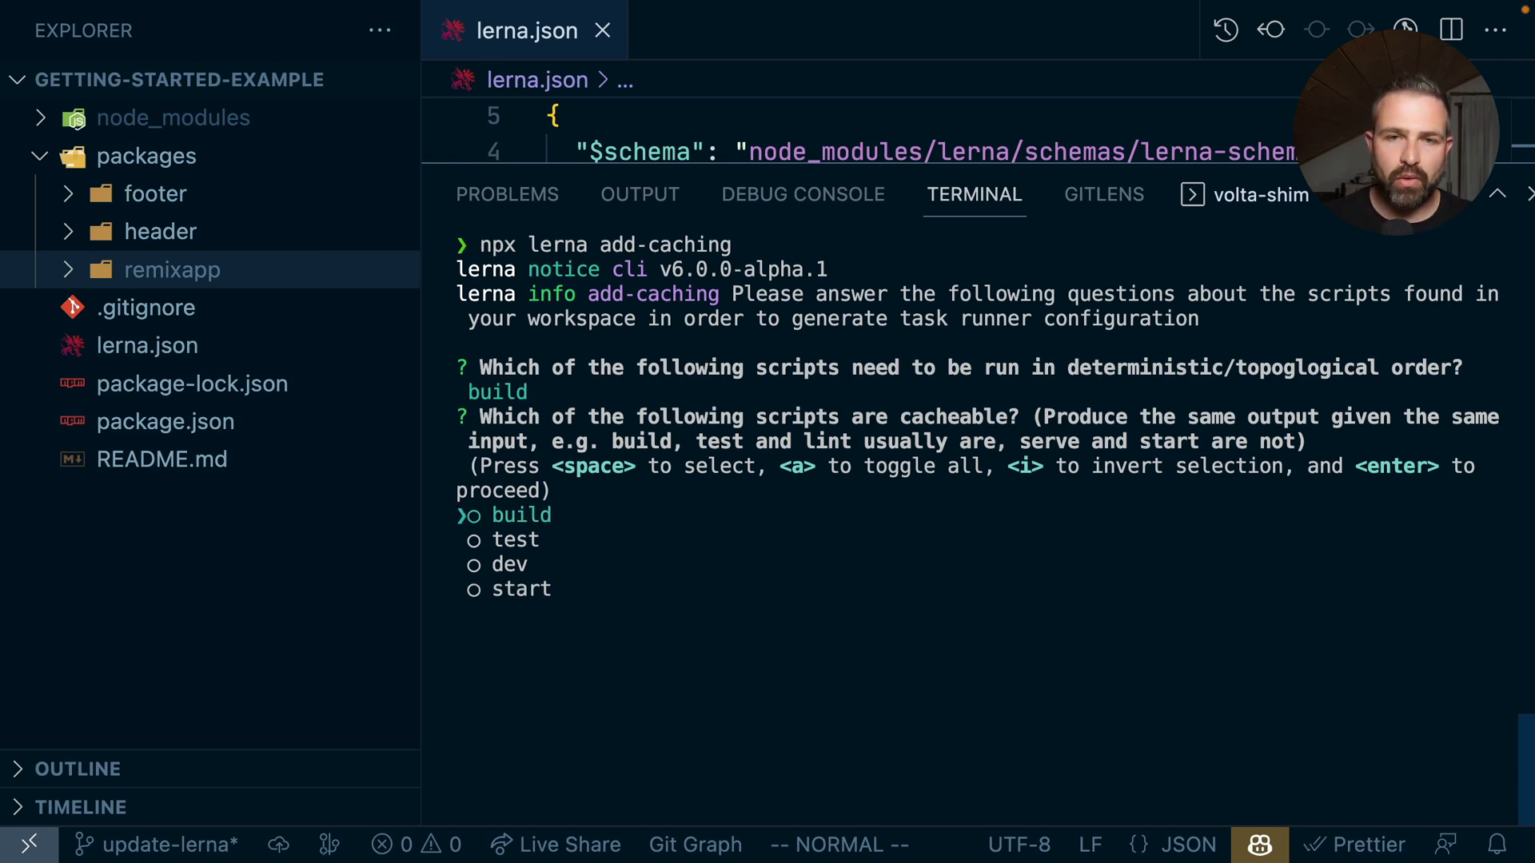
Step: Mark build and test as cacheable scripts and confirm the selection
key(space)
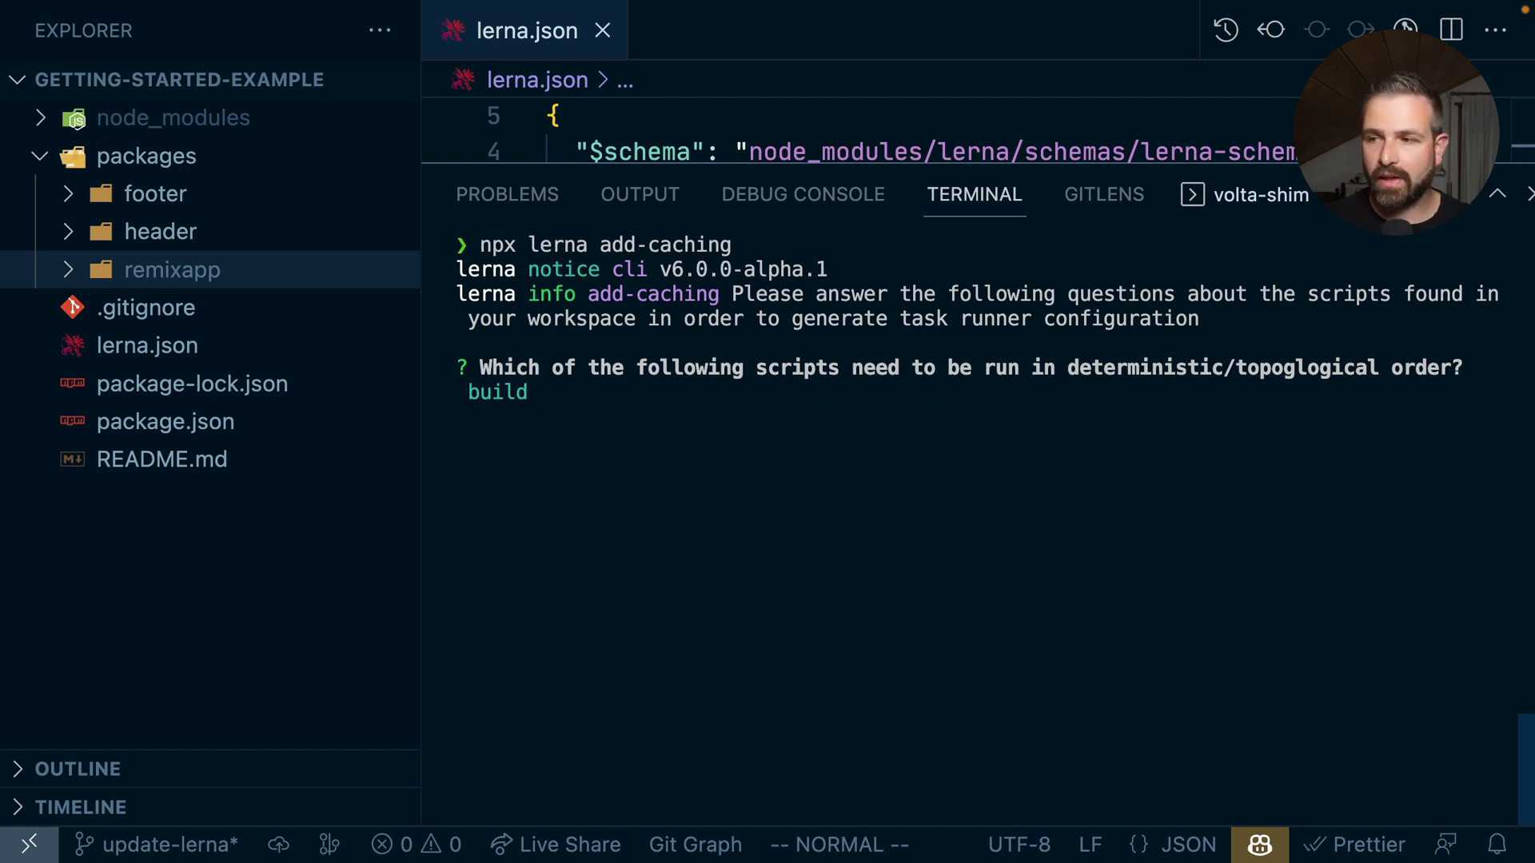
key(Enter)
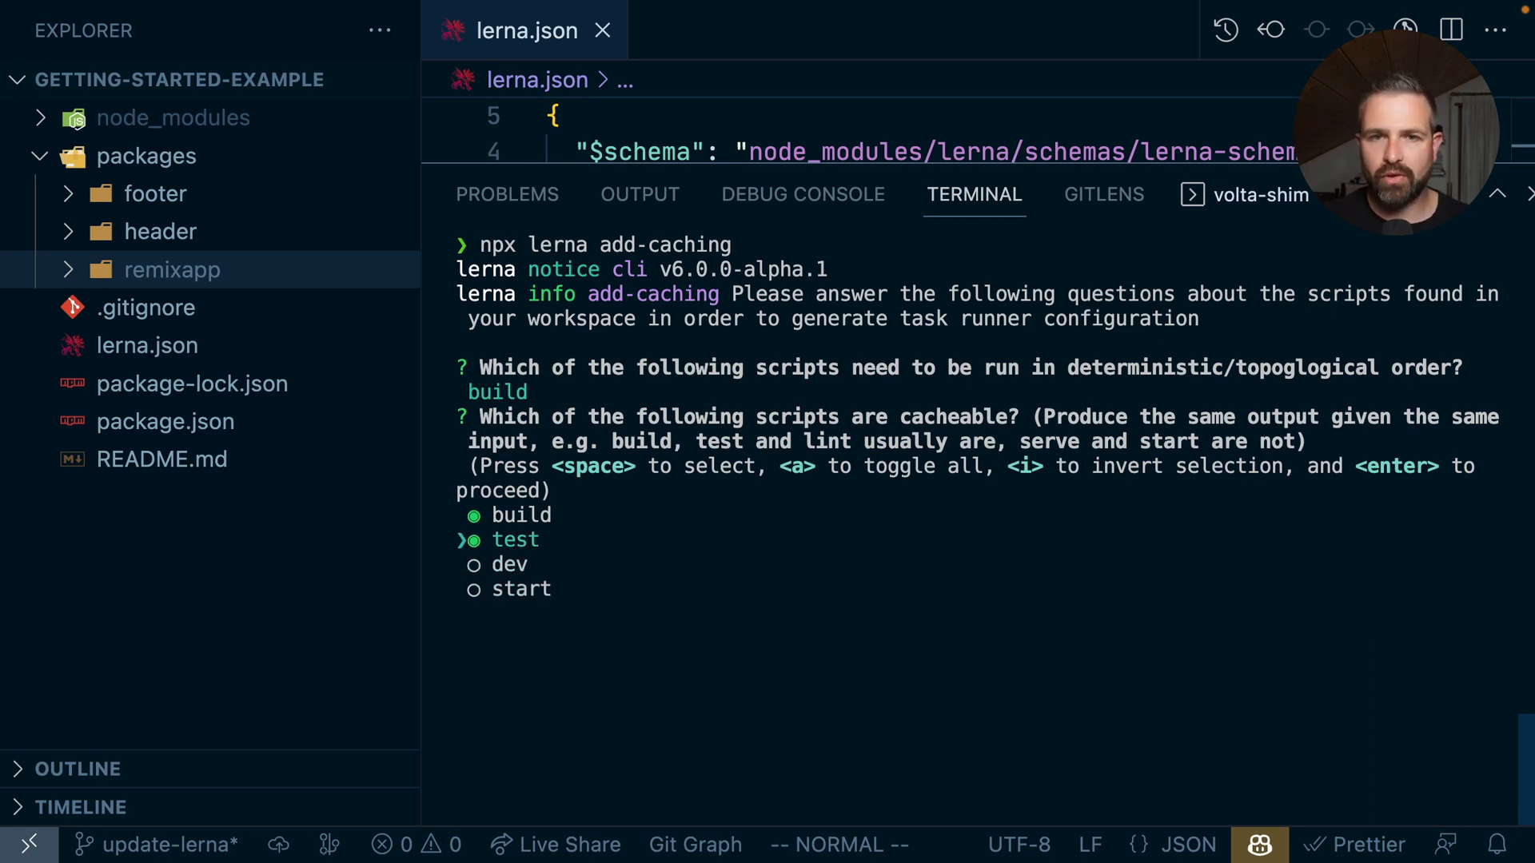
key(Enter)
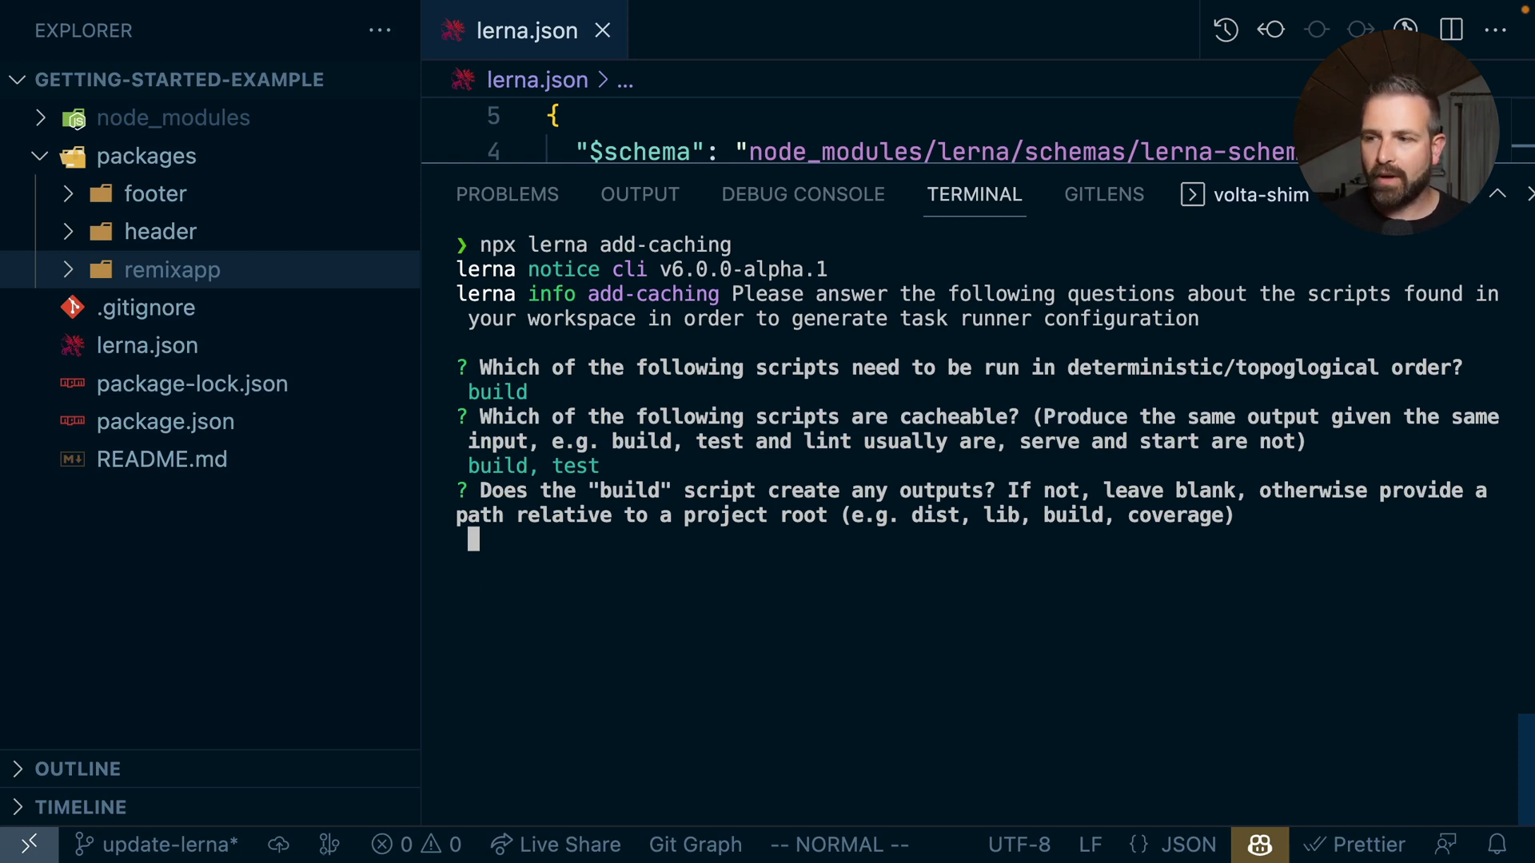
Step: Give dist as the build output folder so setup finishes and writes nx.json
text(dist)
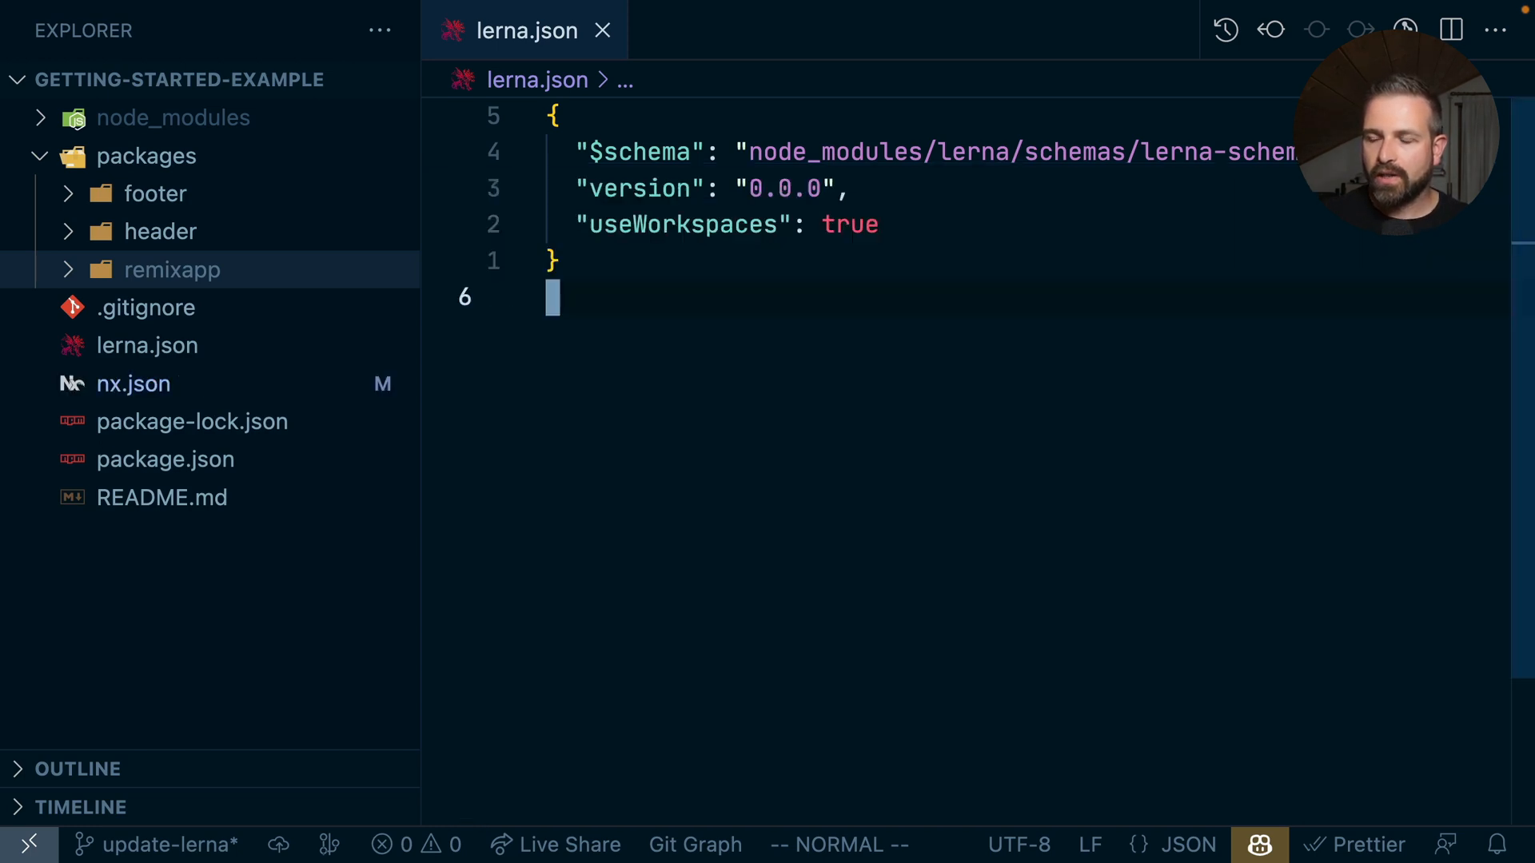
Step: Review the generated nx.json targetDefaults, then return to the terminal
click(133, 383)
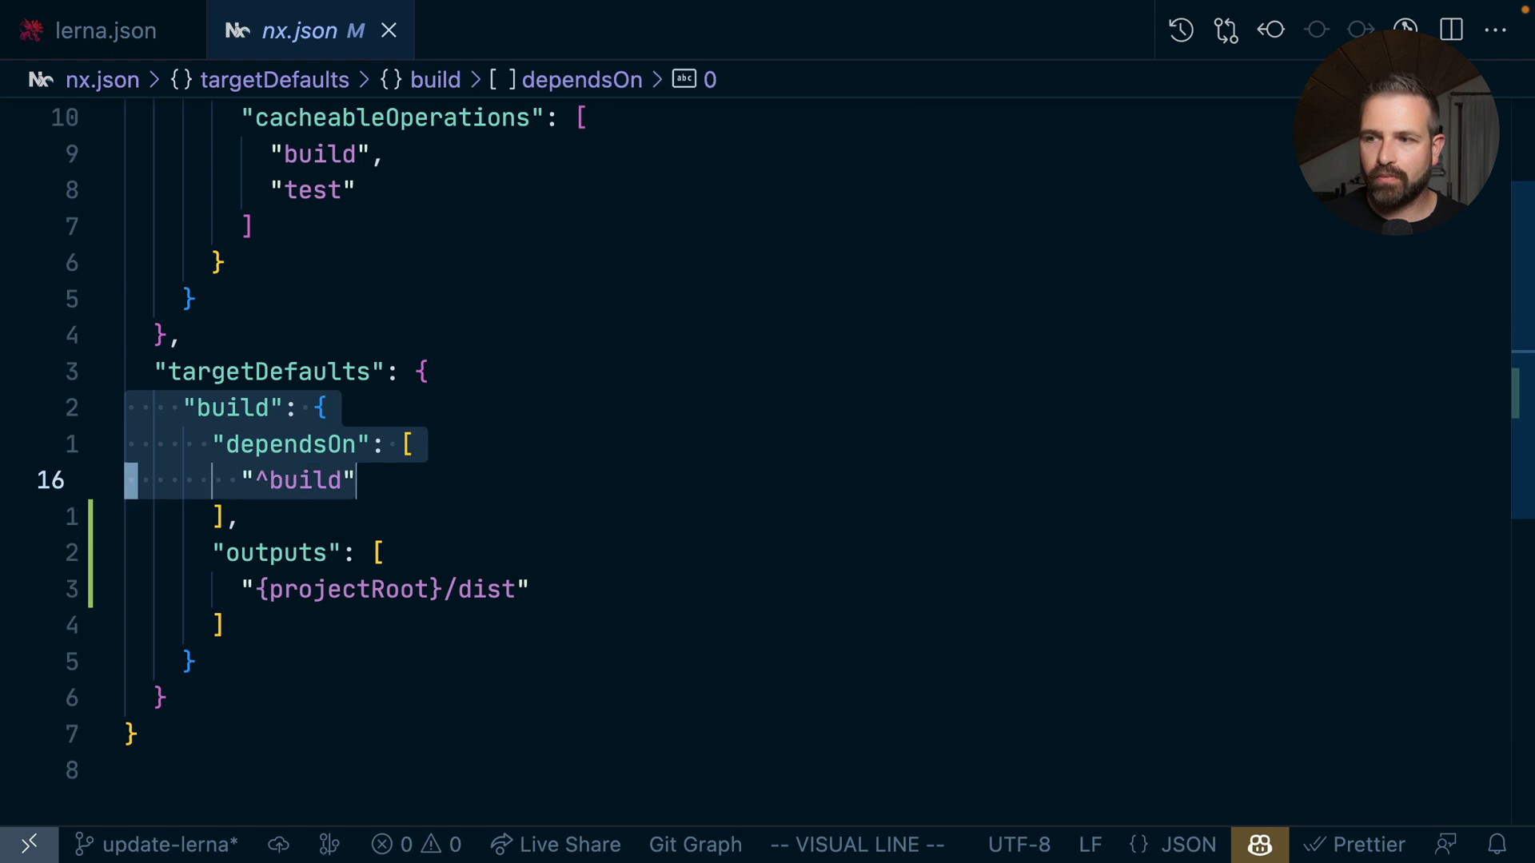
key(Escape)
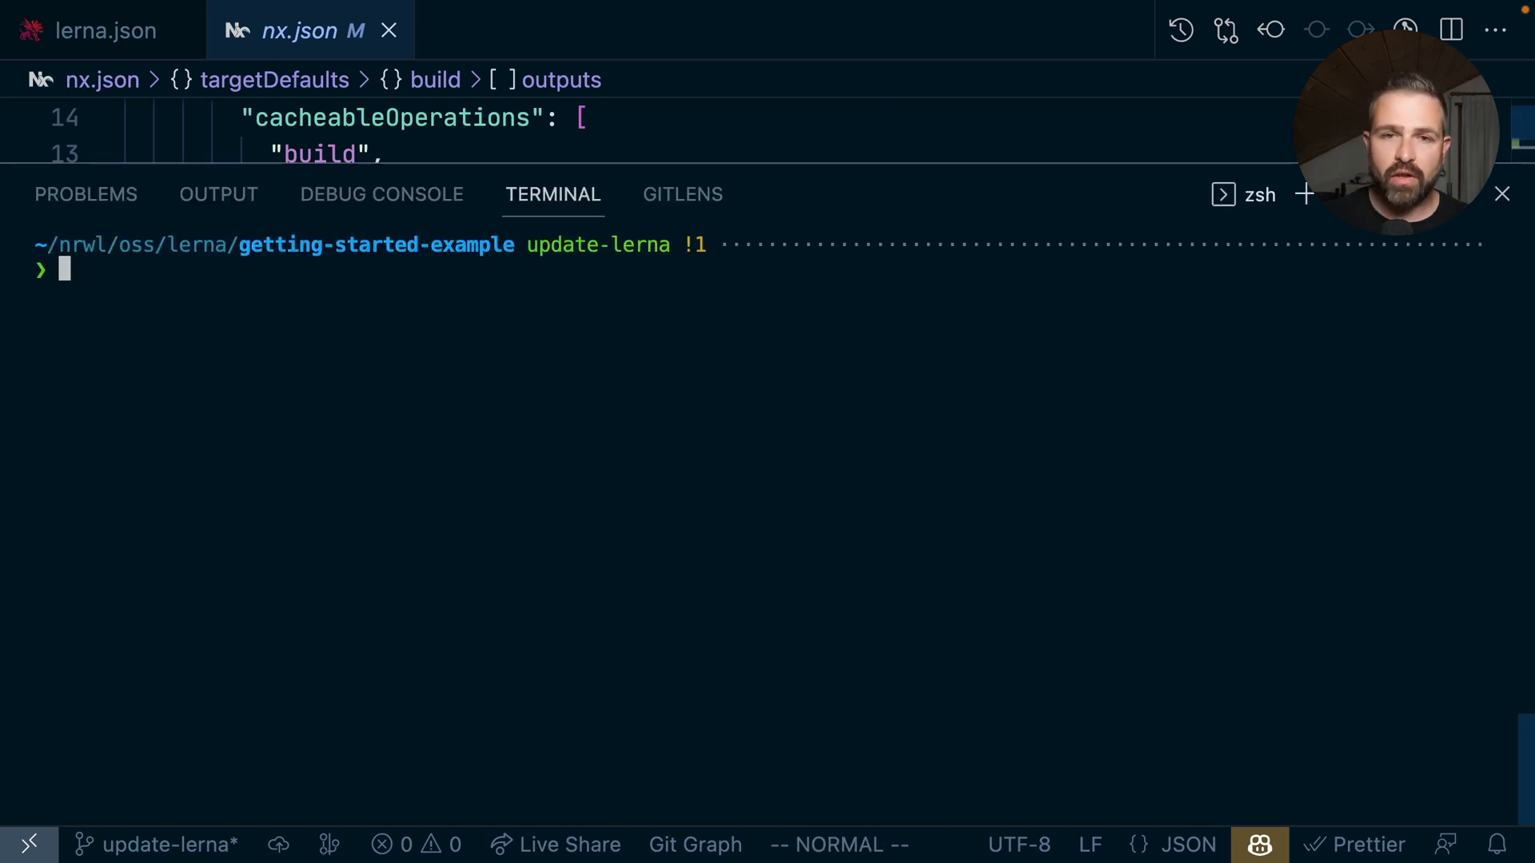
Step: Run npx lerna run test twice so the second run is served from cache
text(npx lerna run test)
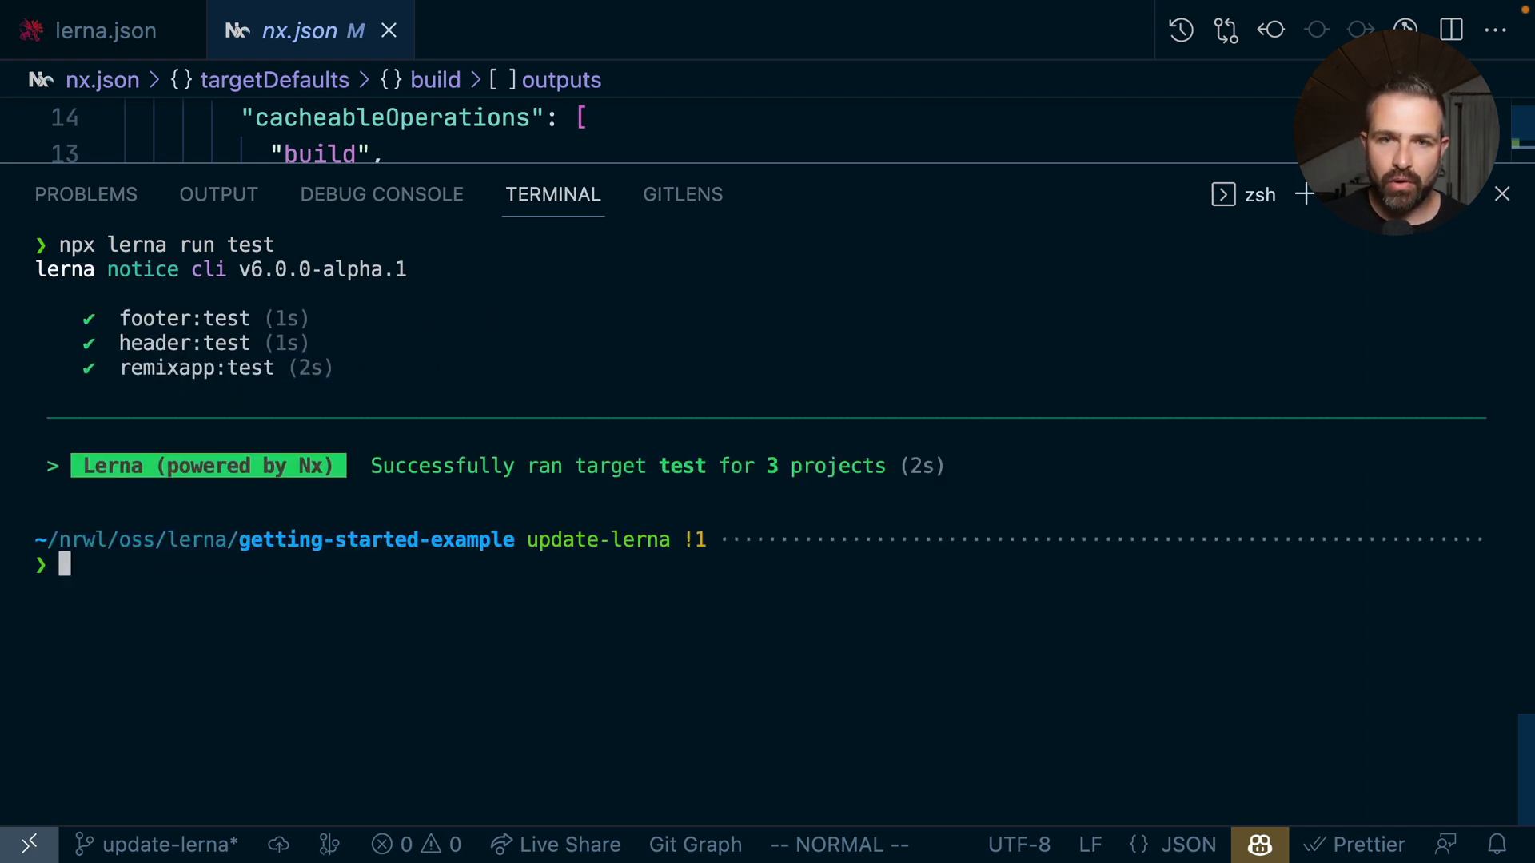
text(npx lerna run test)
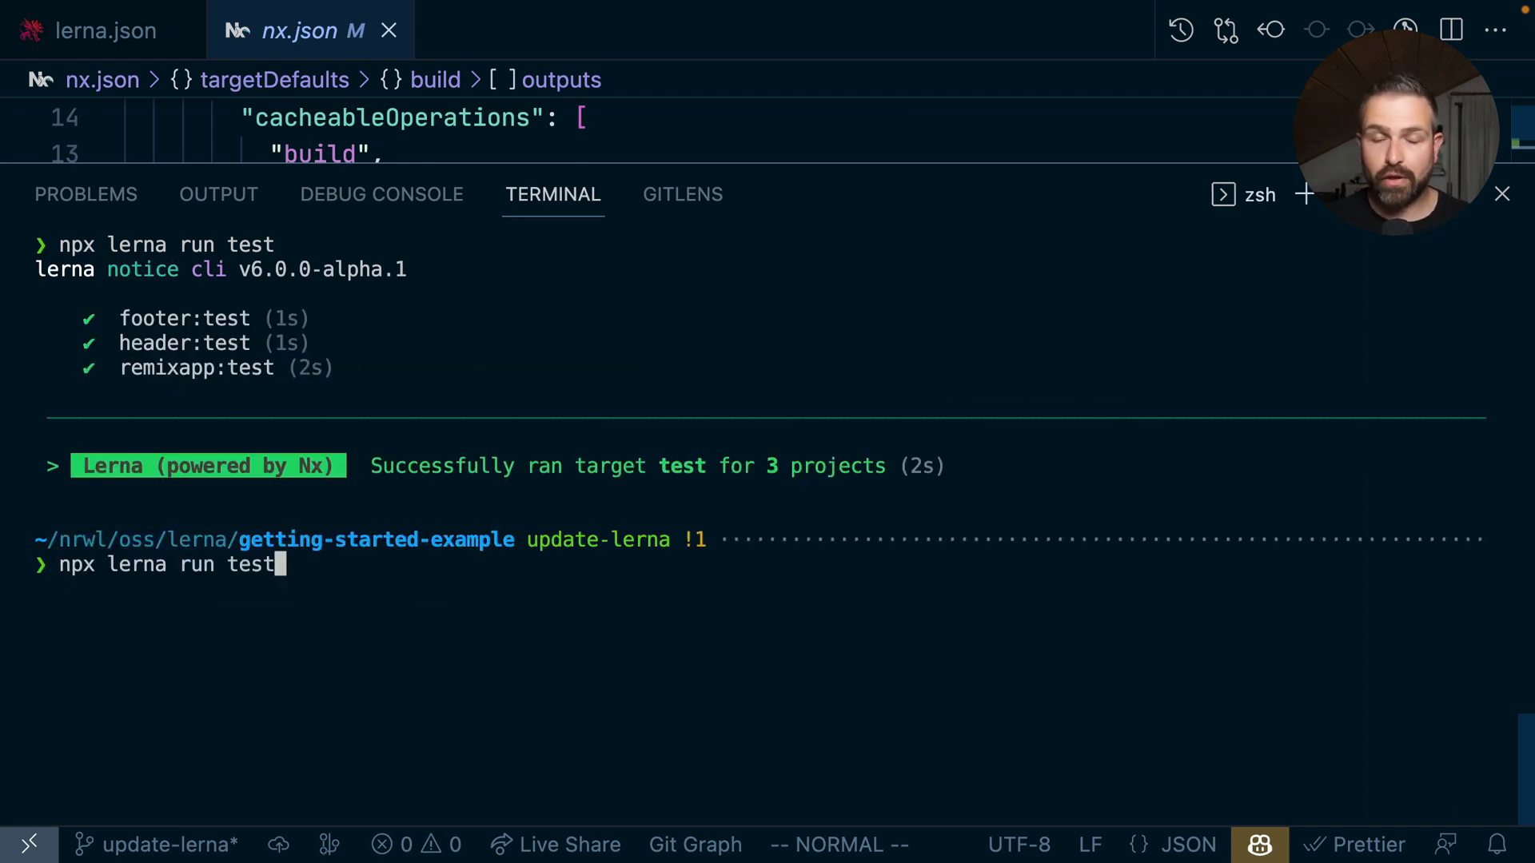
key(Enter)
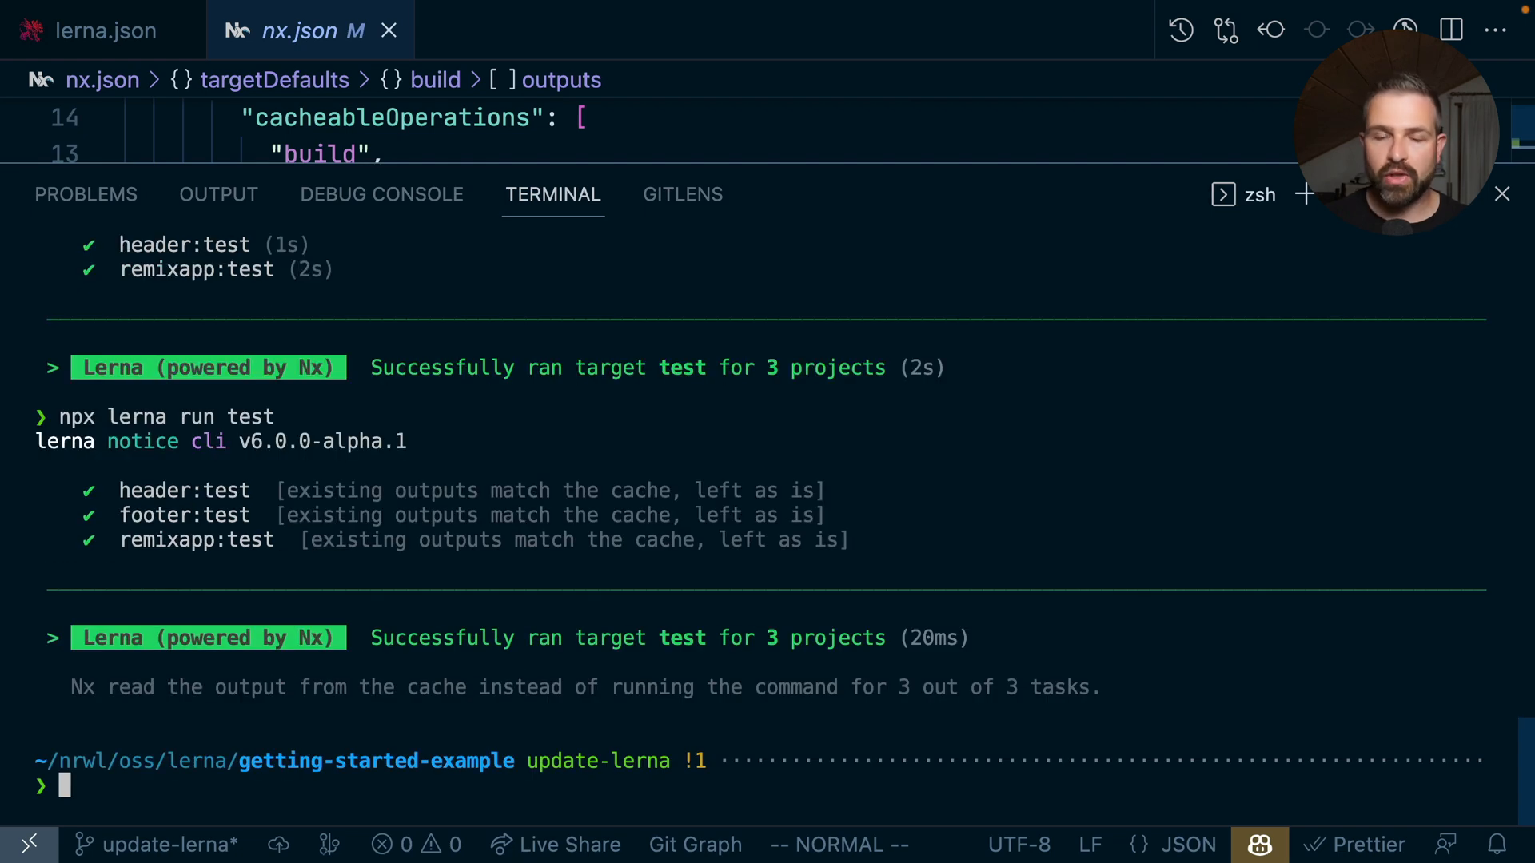